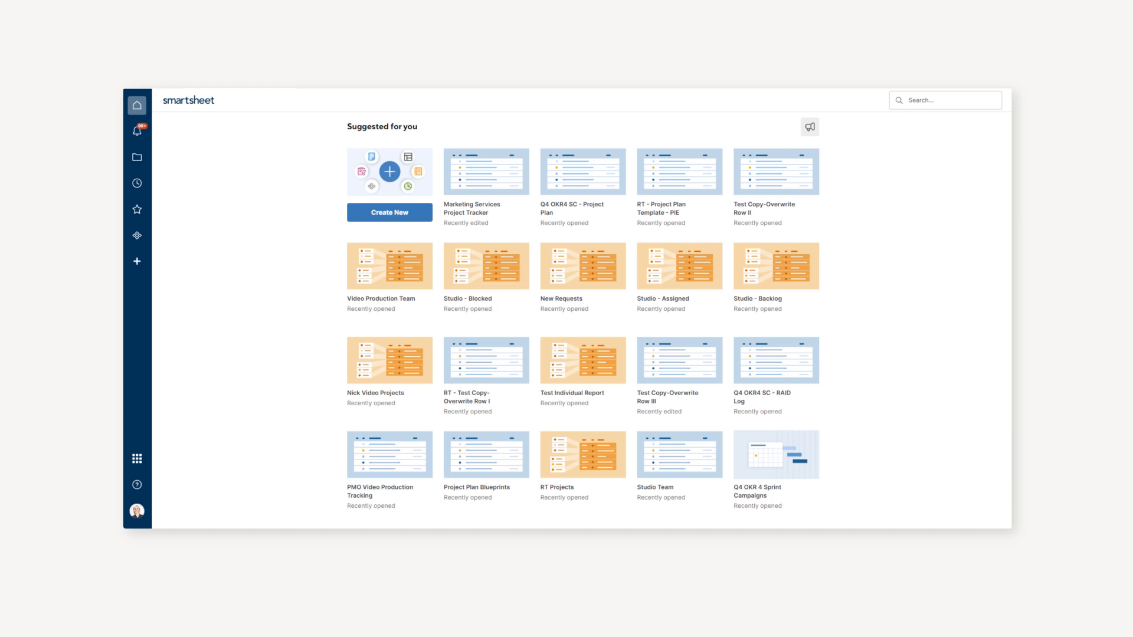
- Start creating something new and choose the WorkApps tile to reach the WorkApps home
click(390, 212)
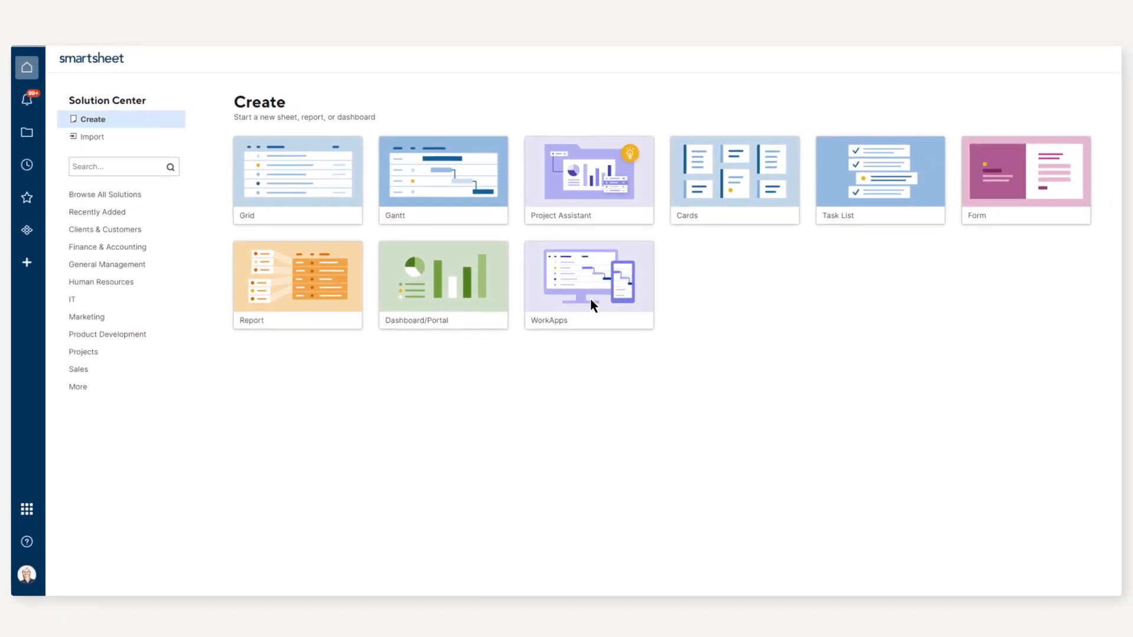
click(588, 285)
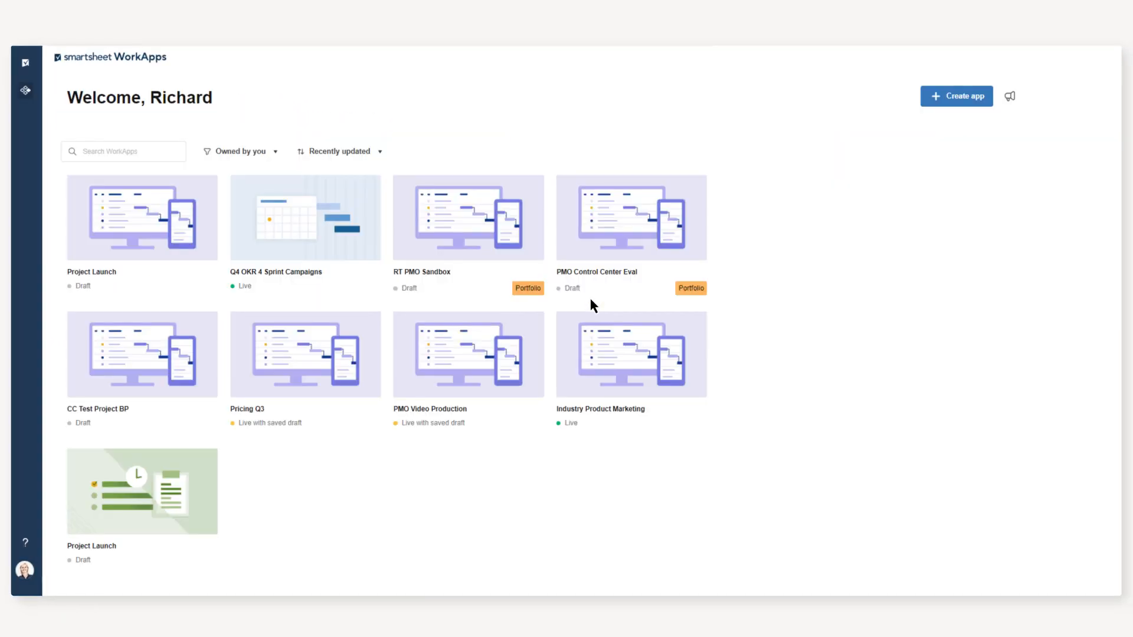
- Begin a new blank app from scratch and name it Project Launch
click(956, 96)
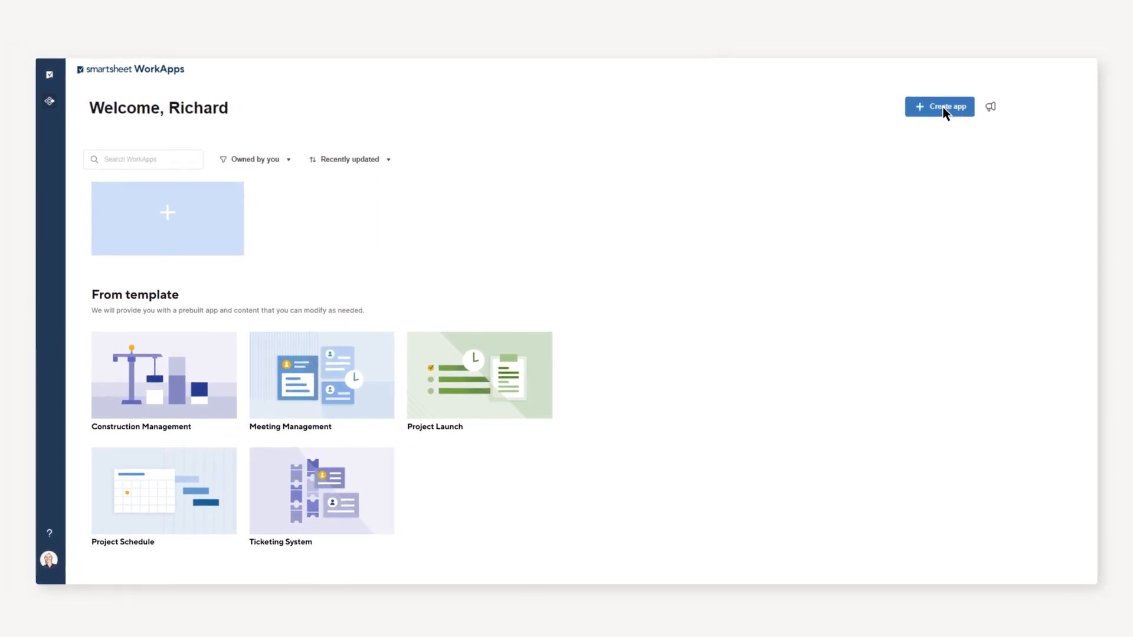
click(940, 107)
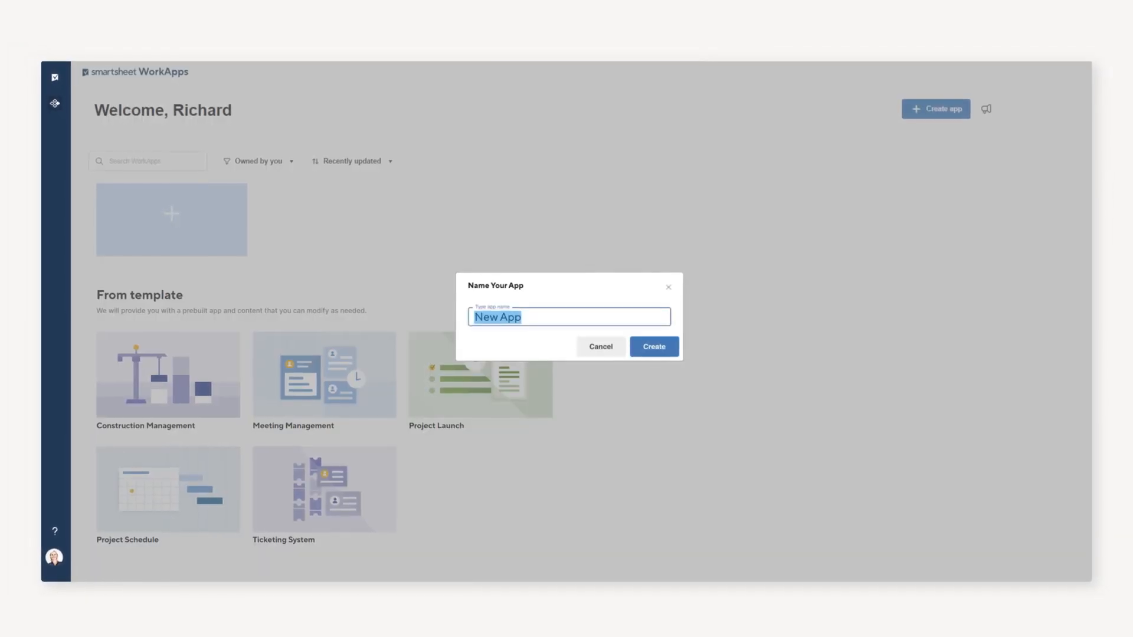
text(Project Launch)
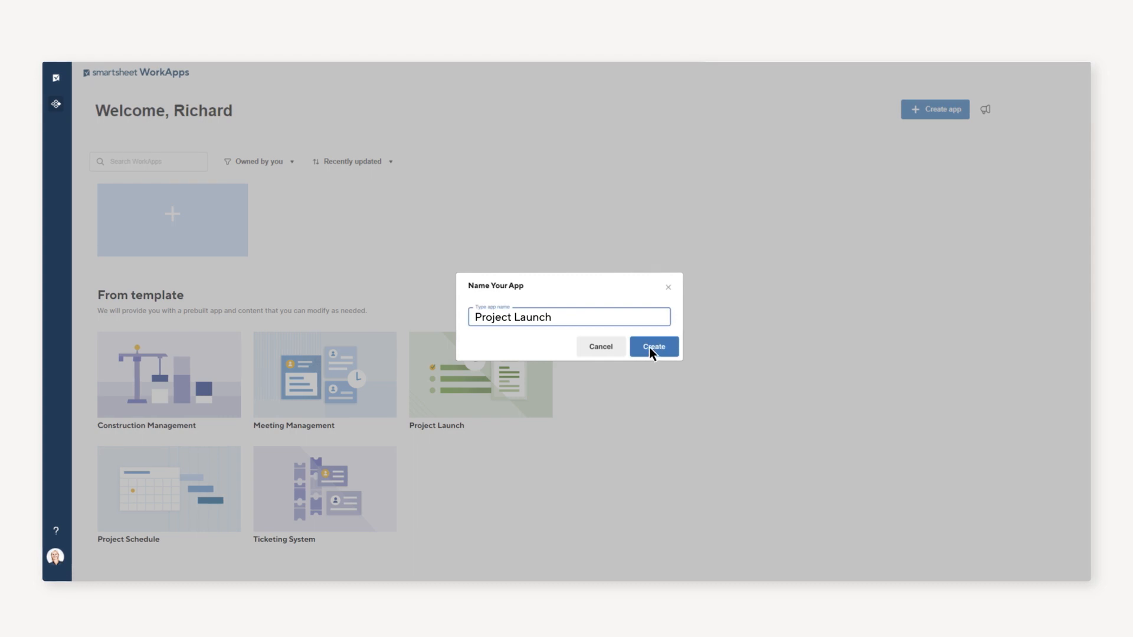
- Create the Project Launch draft and add Smartsheet content from Workspaces as its pages
click(653, 347)
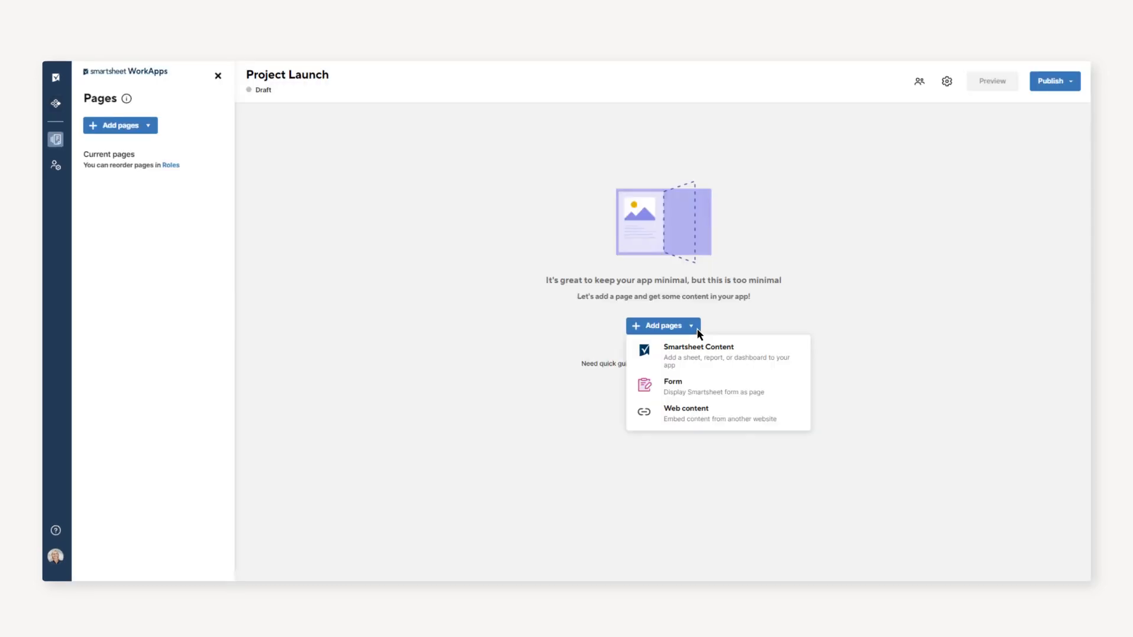
click(699, 355)
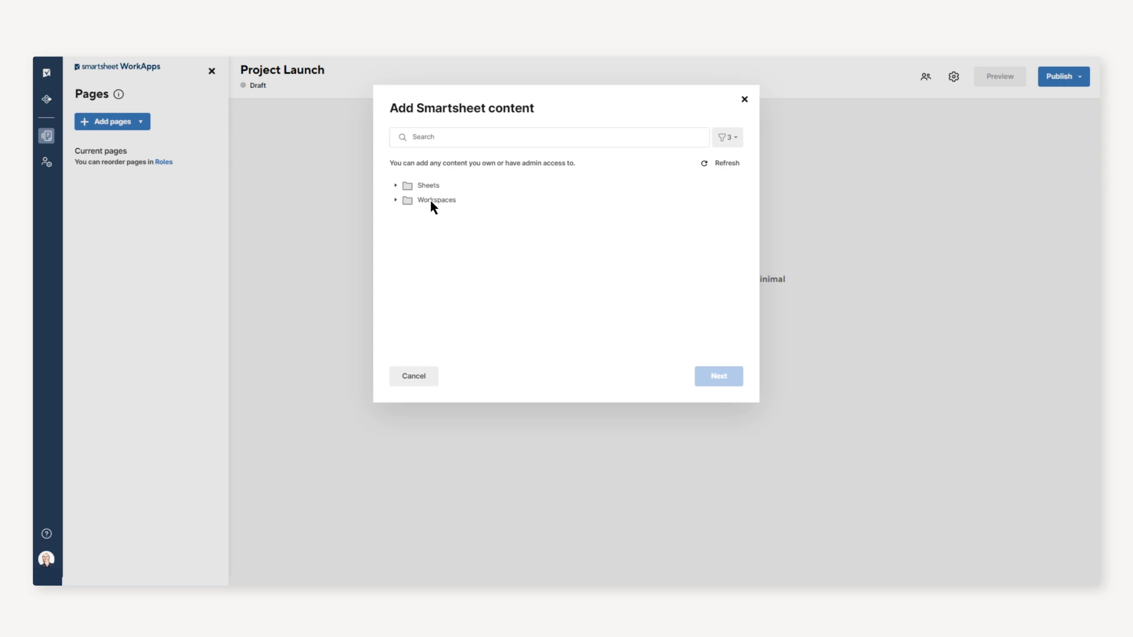
click(399, 199)
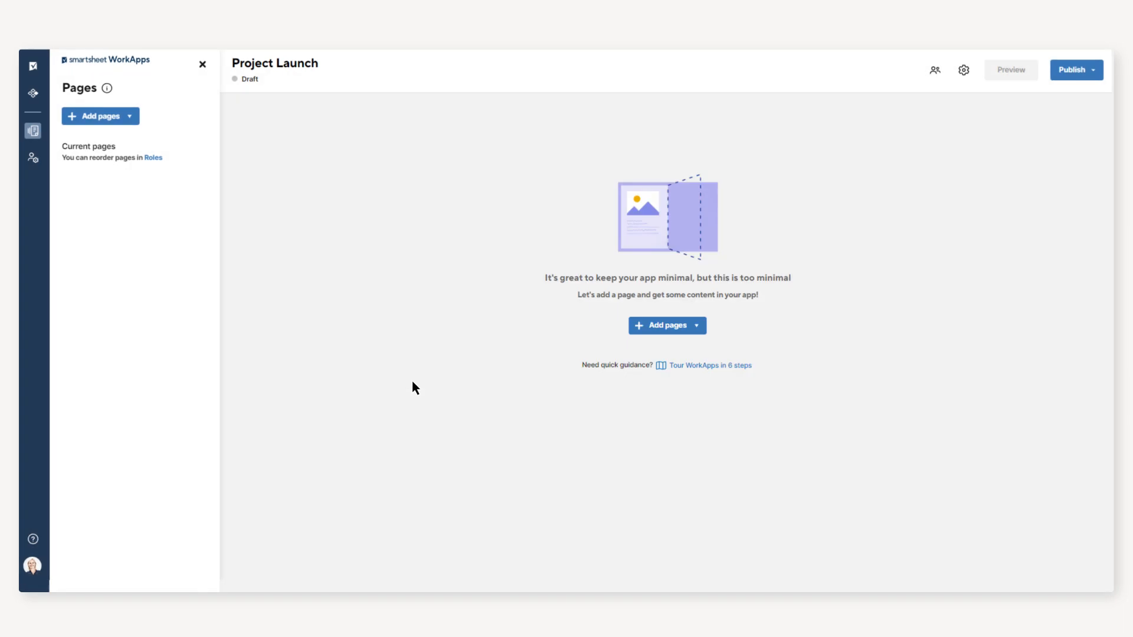
click(696, 326)
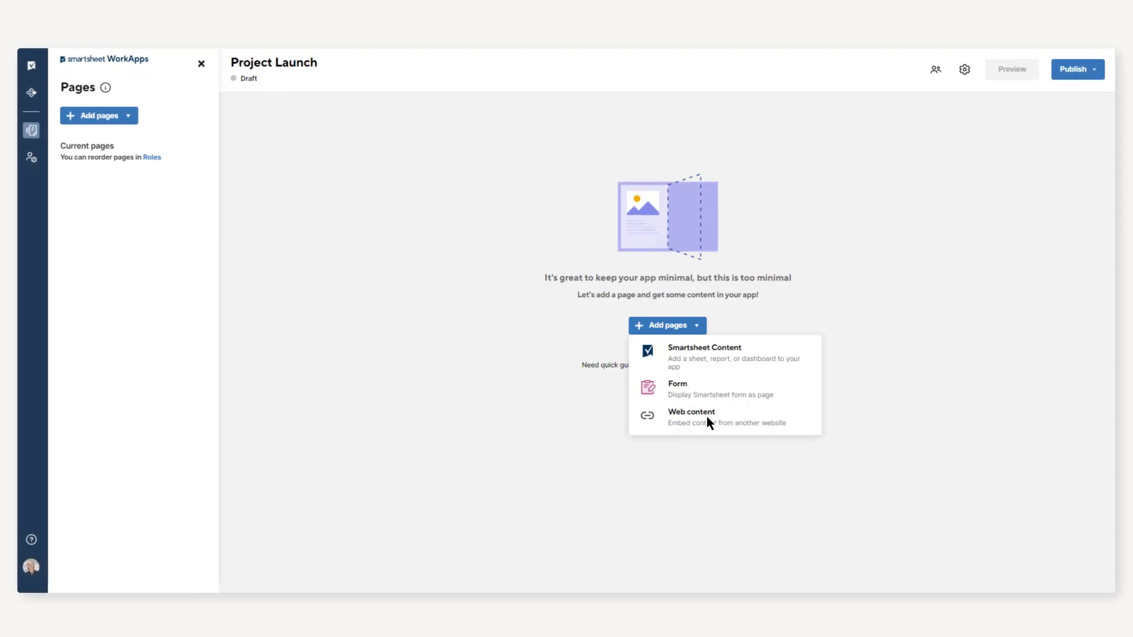
click(692, 411)
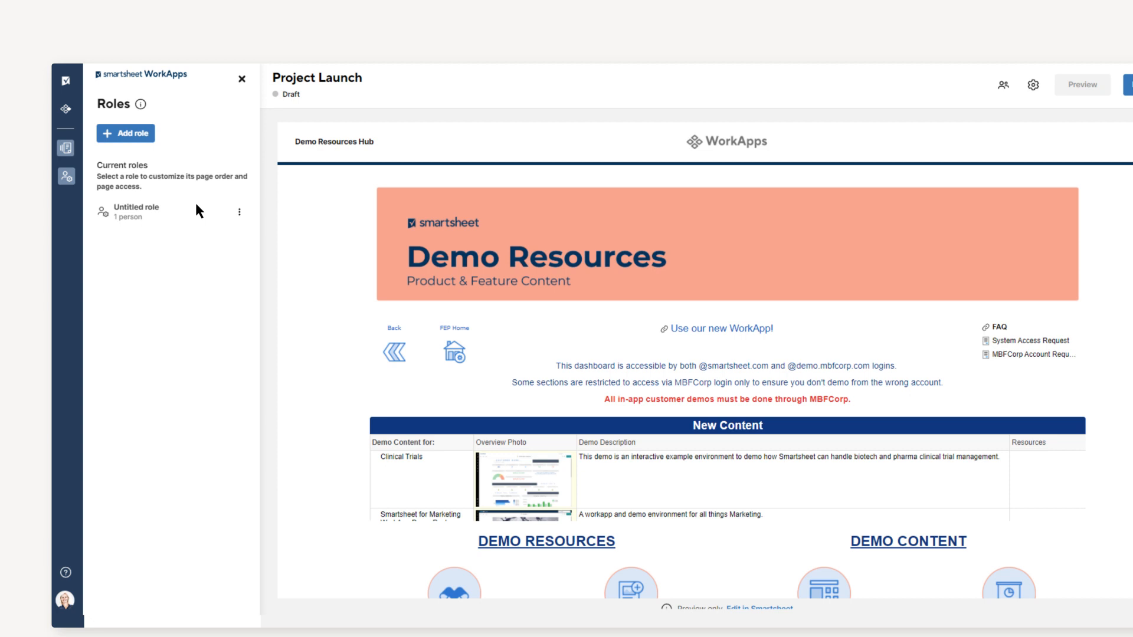
- Rename the untitled role to Project Manager and give it Viewer access to Demo Resources Hub
click(137, 213)
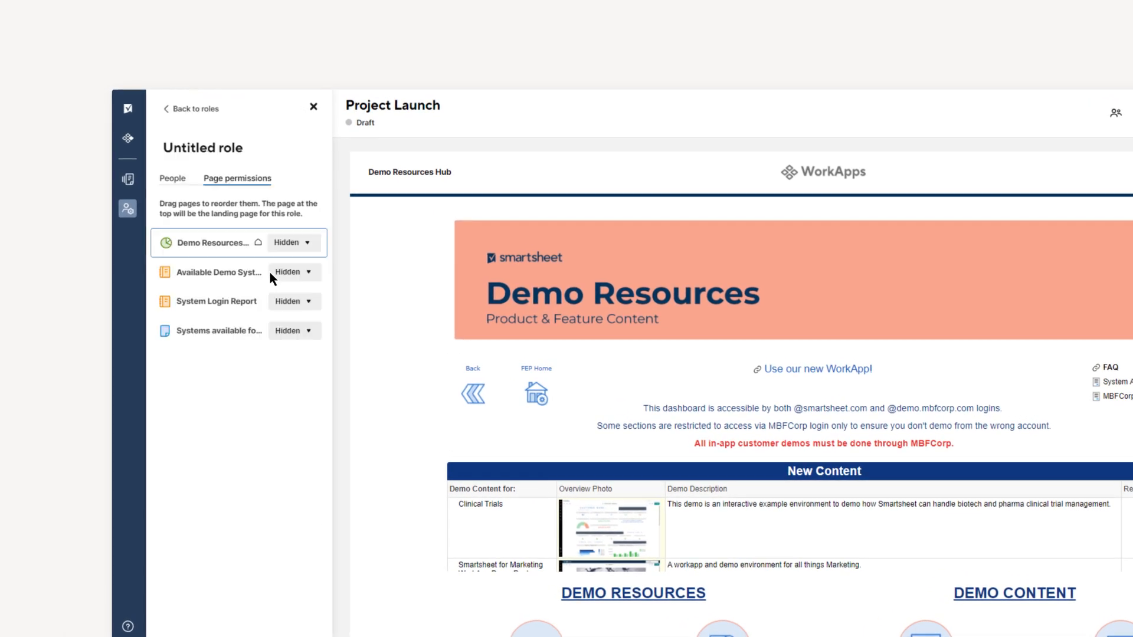
text(Project Manager)
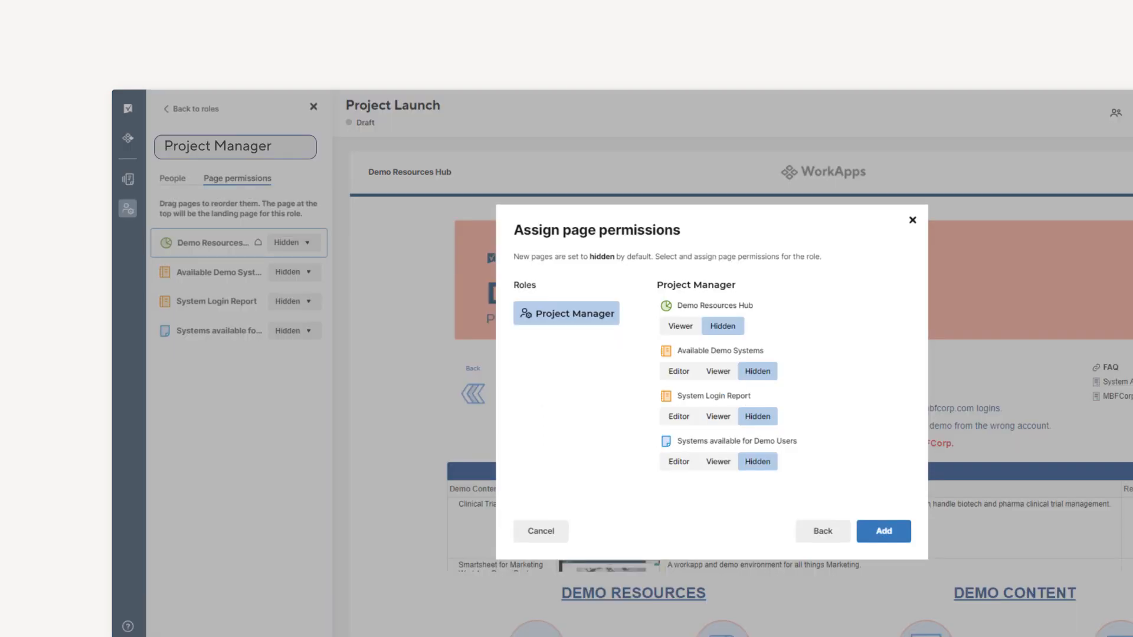
click(541, 531)
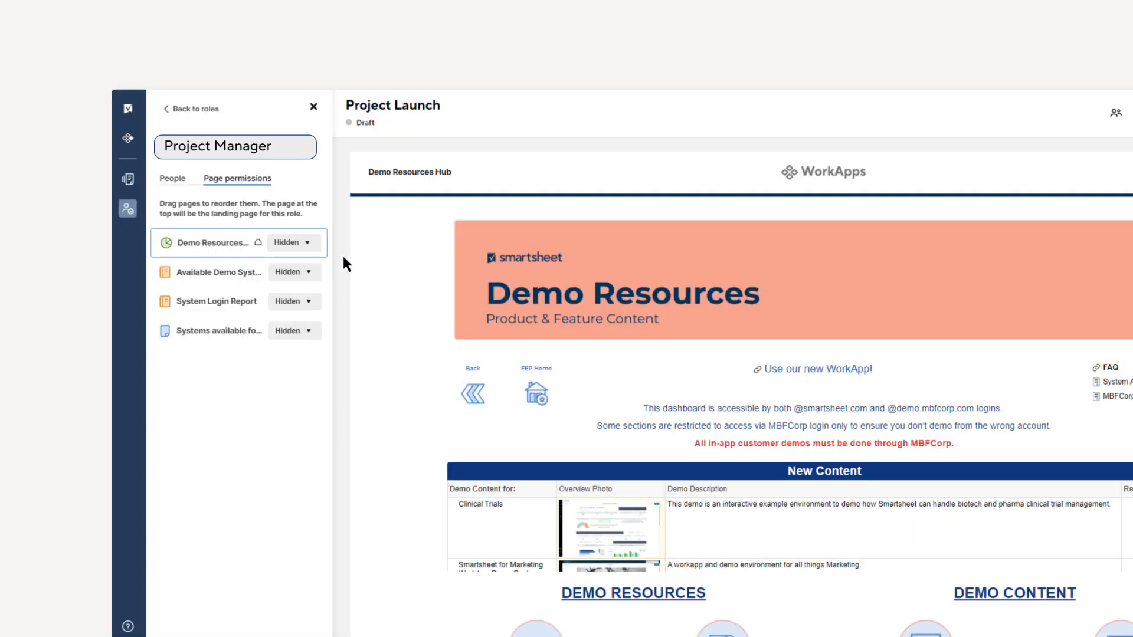
click(305, 243)
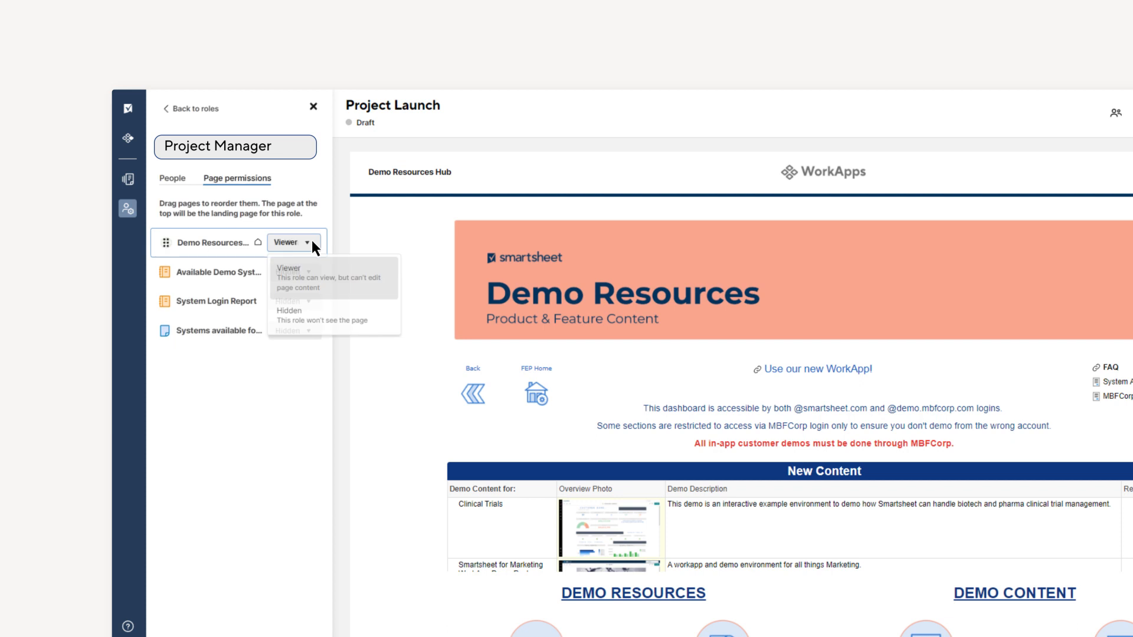
click(288, 311)
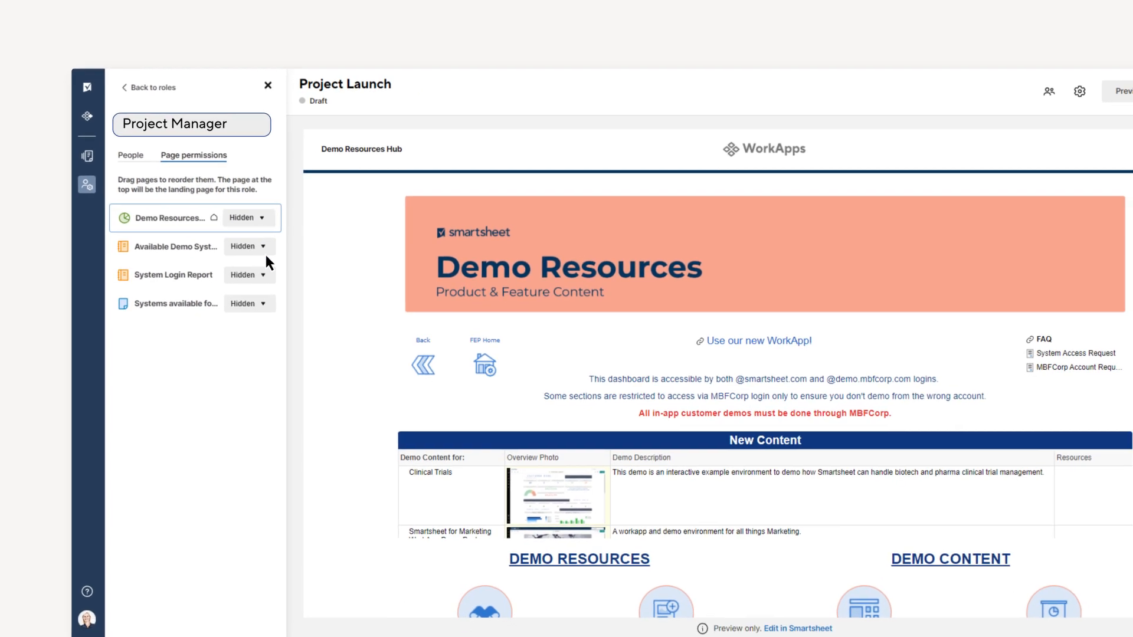
- Share the app with a second person in the Project Manager role, bringing it to 2 people
click(262, 274)
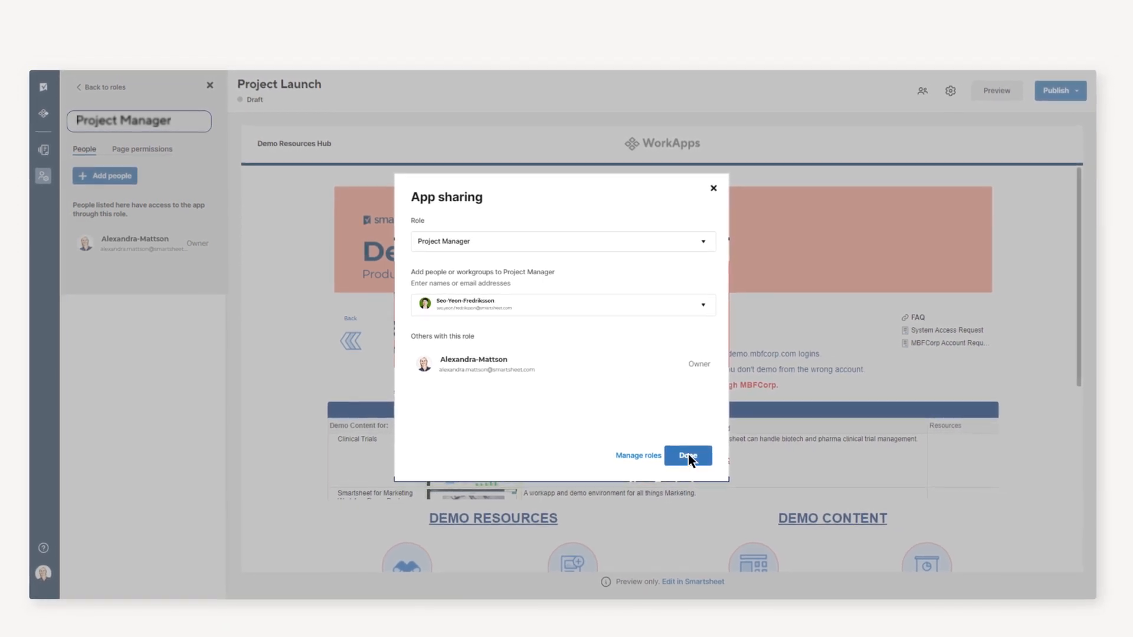
click(688, 455)
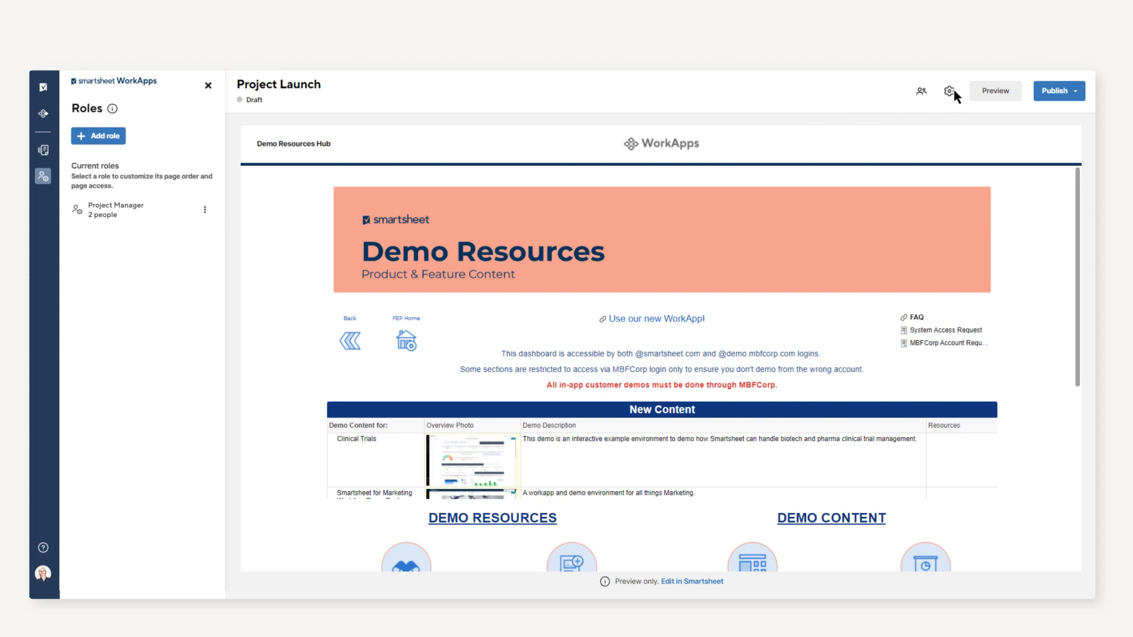
- Review the app theme's logo and accent color, then view the publish details showing the app live
click(949, 91)
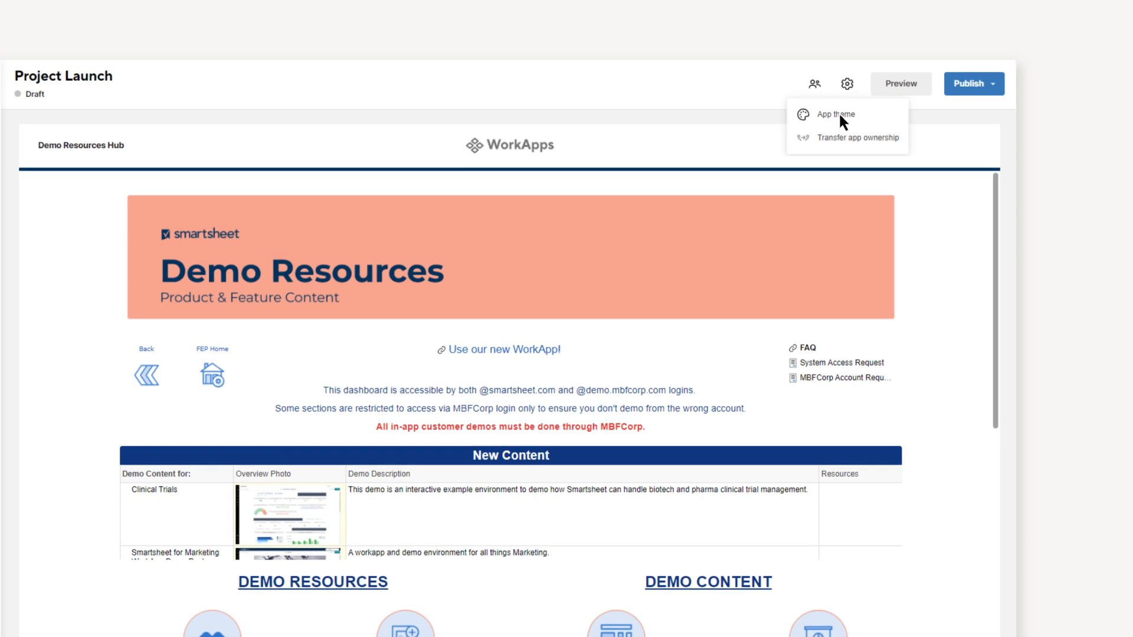
click(836, 114)
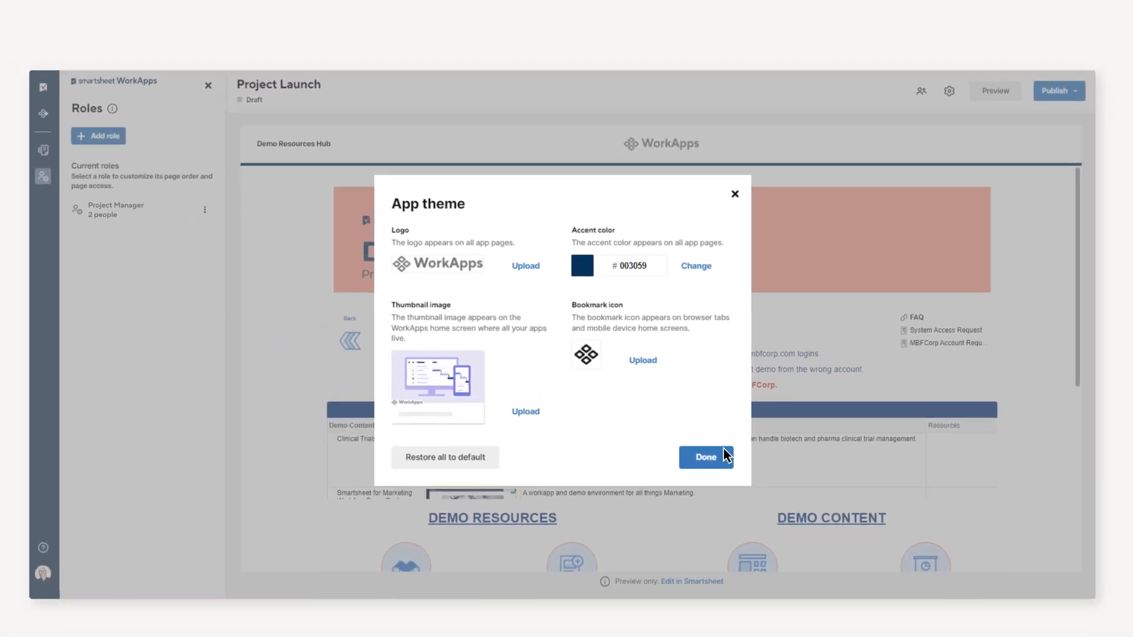
click(706, 458)
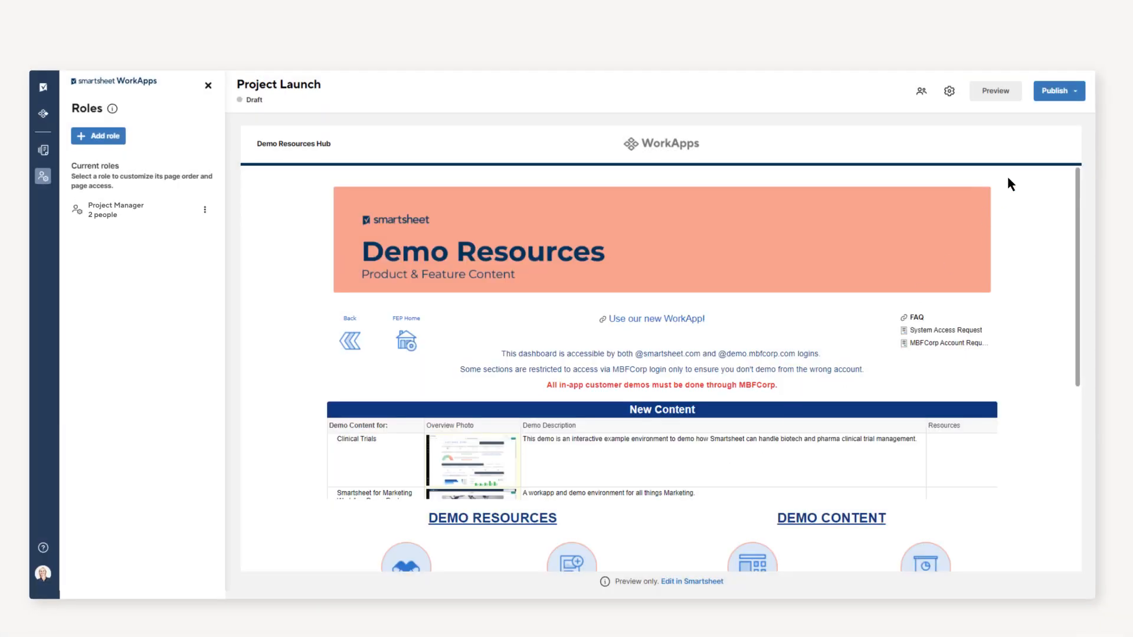
click(1055, 90)
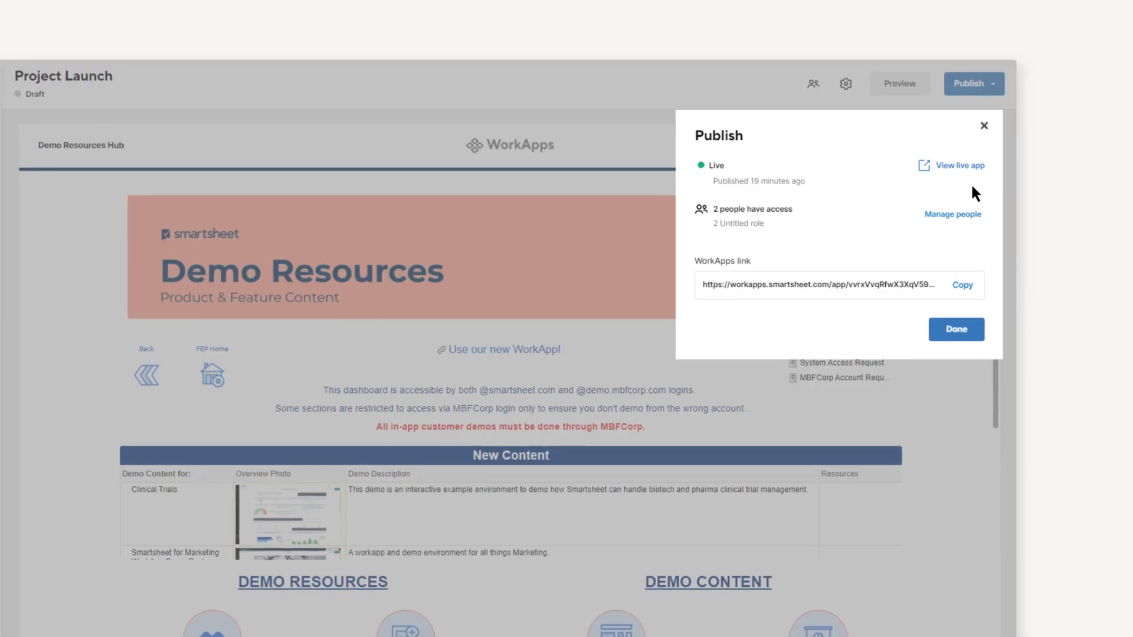